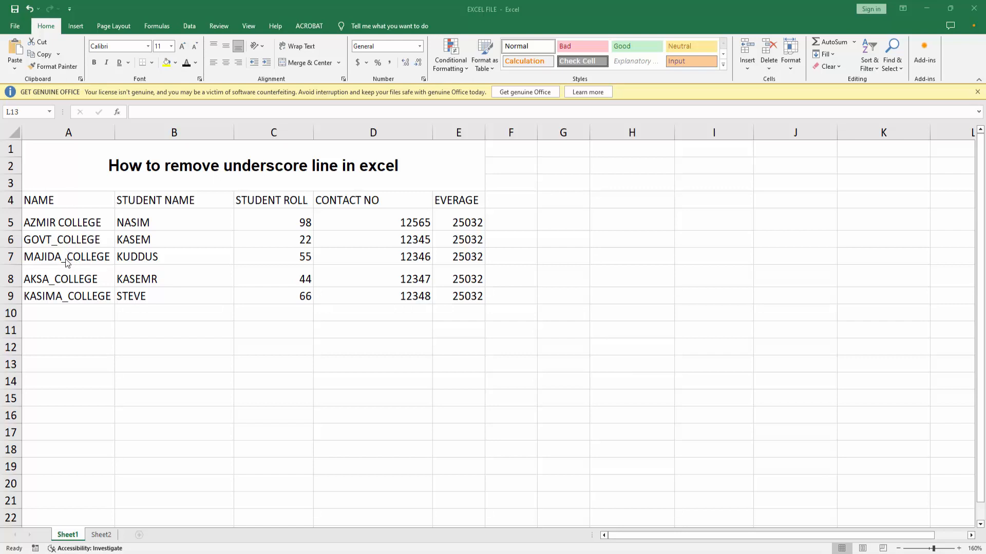
Step: Edit row 9's name so KASIMA_COLLEGE becomes 'KASIMA COLLEGE' with a space
{"action": "left_click", "coordinate": [950, 364]}
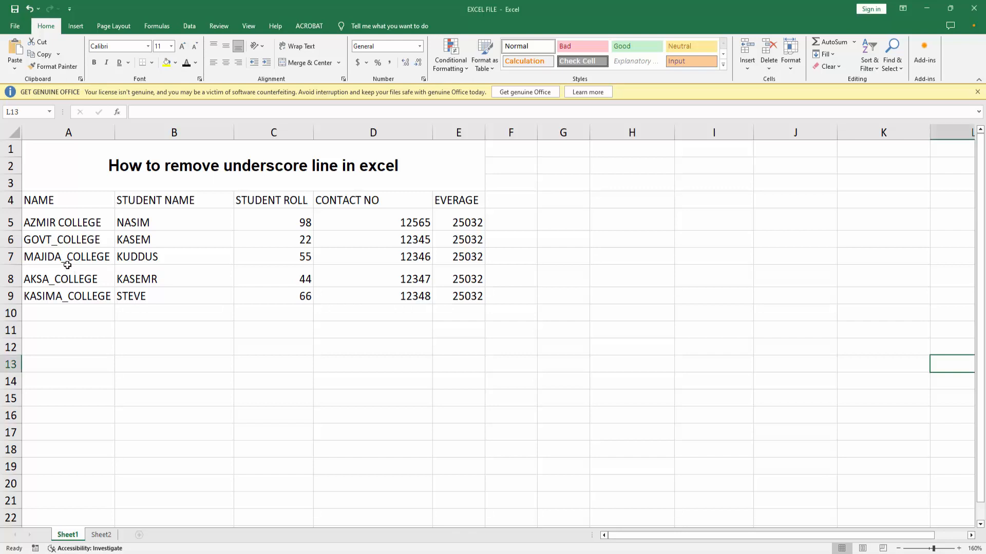
{"action": "left_click", "coordinate": [68, 295]}
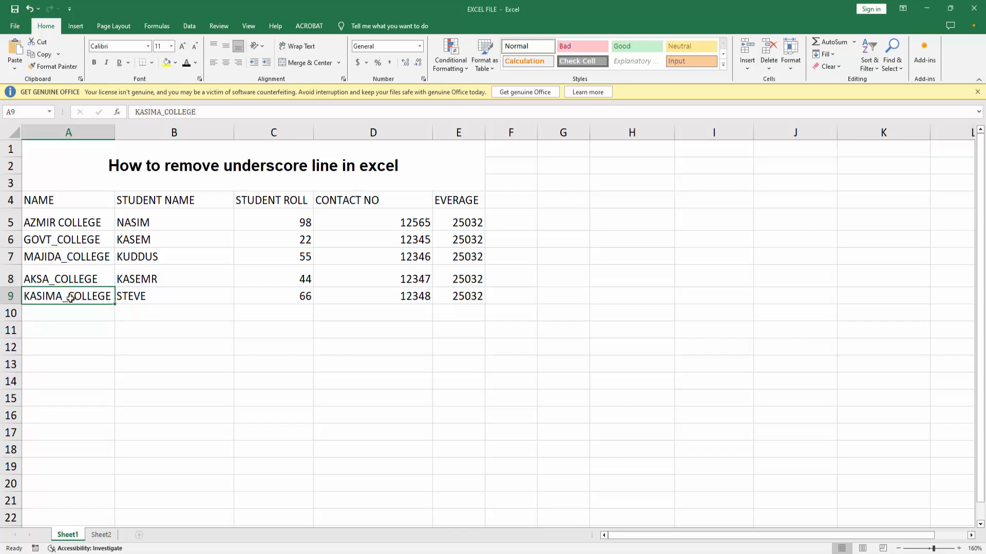
{"action": "double_click", "coordinate": [68, 296]}
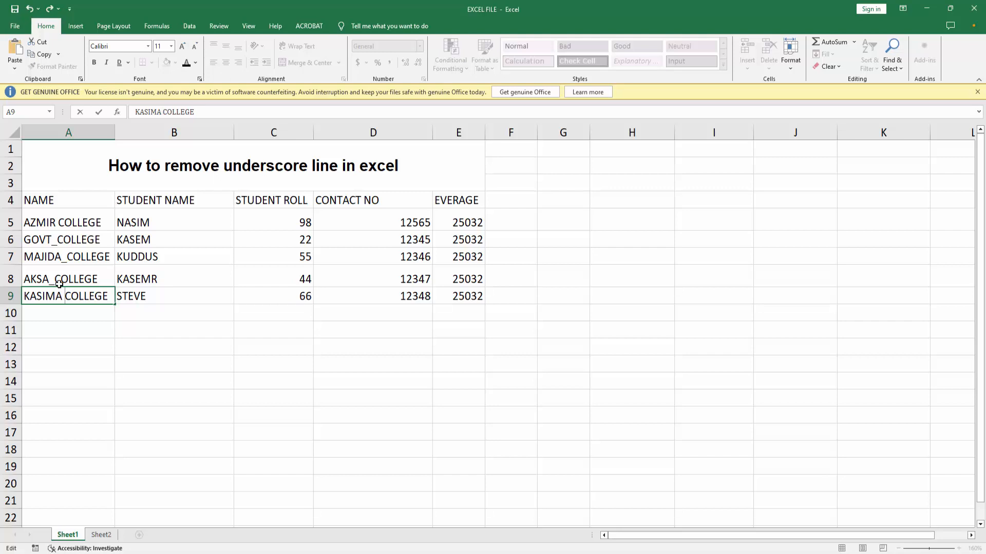
Step: Edit row 8's name so AKSA_COLLEGE becomes 'AKSA COLLEGE' with a space
{"action": "left_click", "coordinate": [68, 278]}
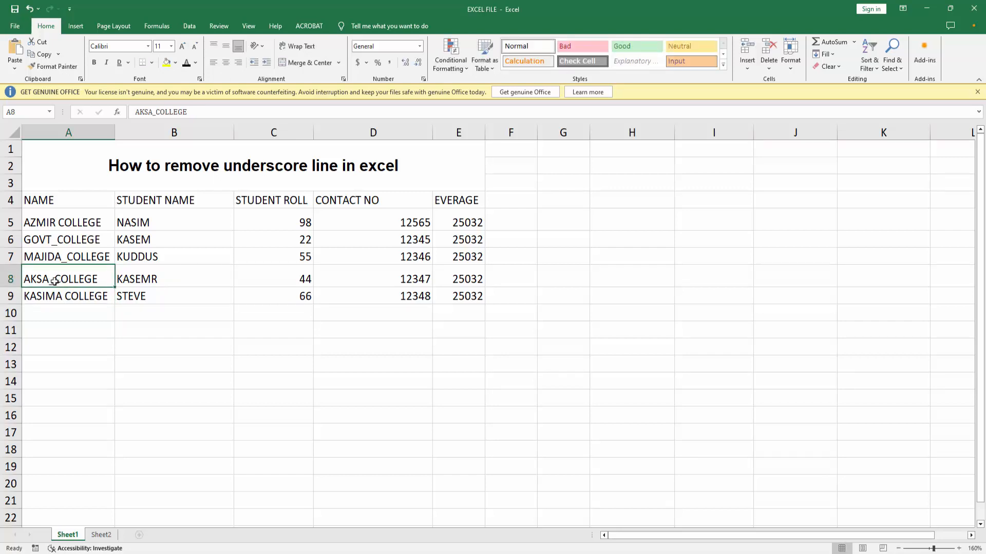
{"action": "double_click", "coordinate": [55, 278]}
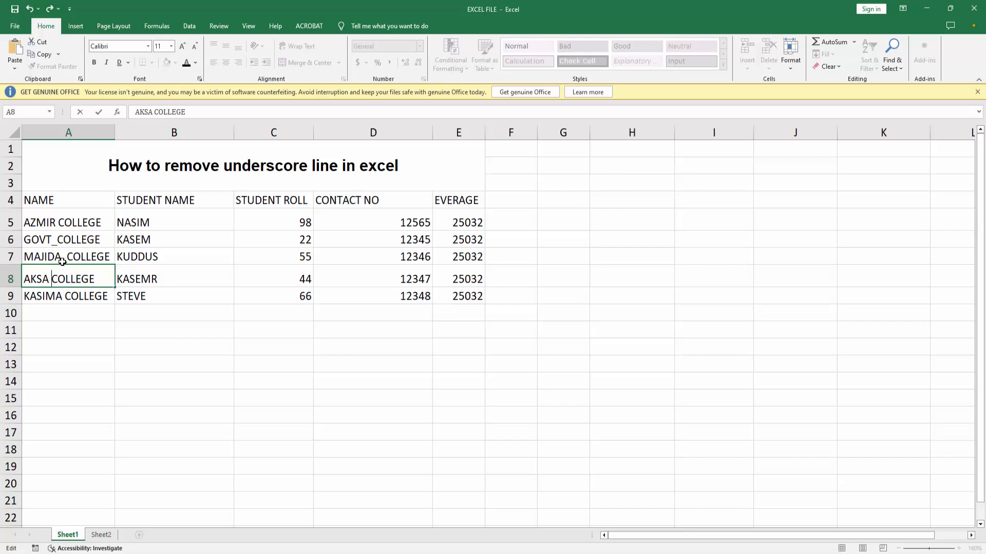
Step: Replace the underscores in rows 7 and 6 to get 'MAJIDA COLLEGE' and 'GOVT COLLEGE'
{"action": "left_click", "coordinate": [66, 256]}
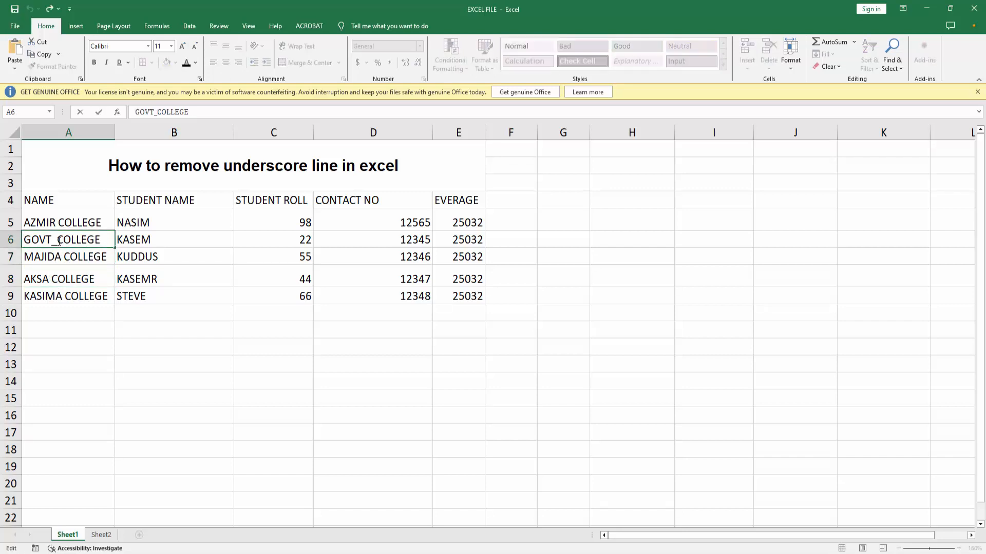
{"action": "left_click", "coordinate": [69, 222]}
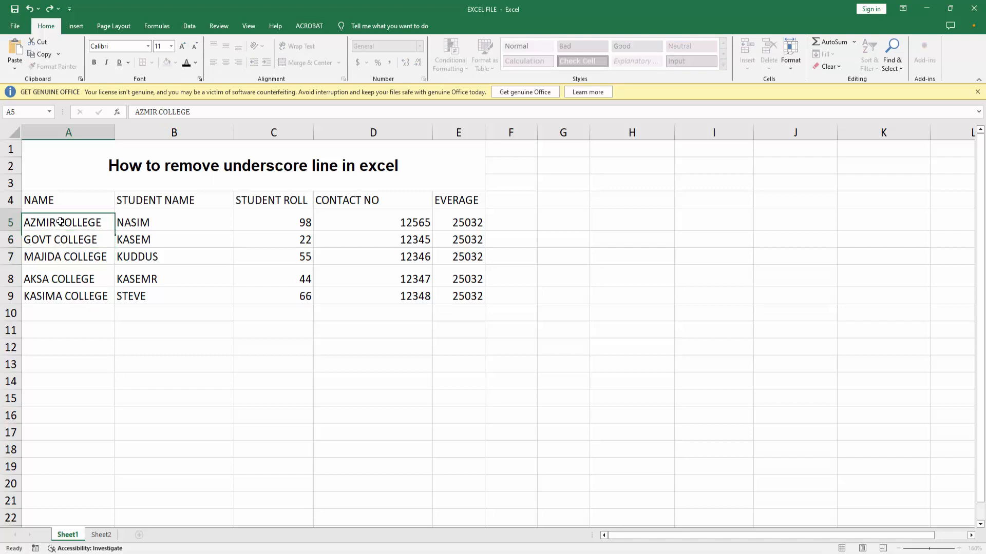